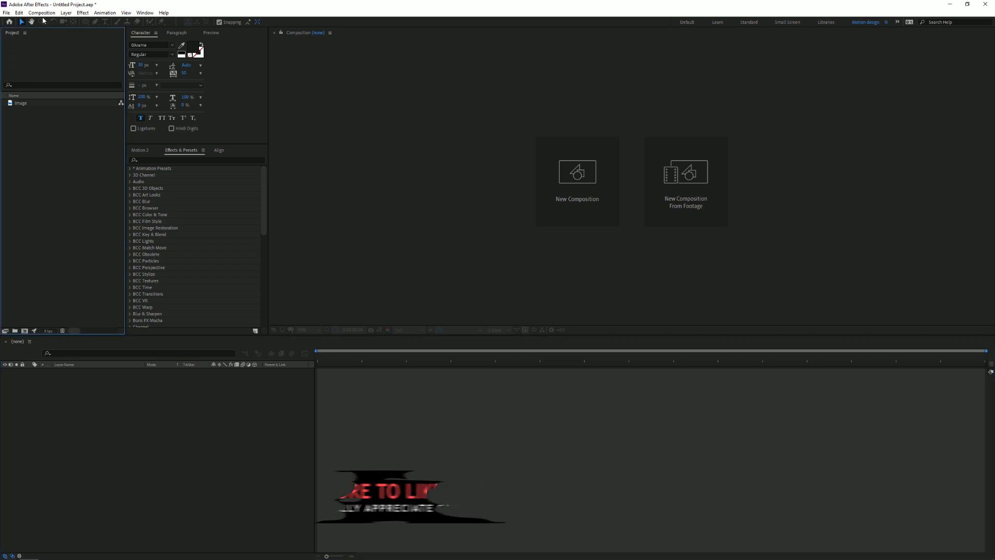
Step: Create a 1920x1080 composition with the Fortnite image above a new black solid
{"action": "left_click", "coordinate": [577, 181]}
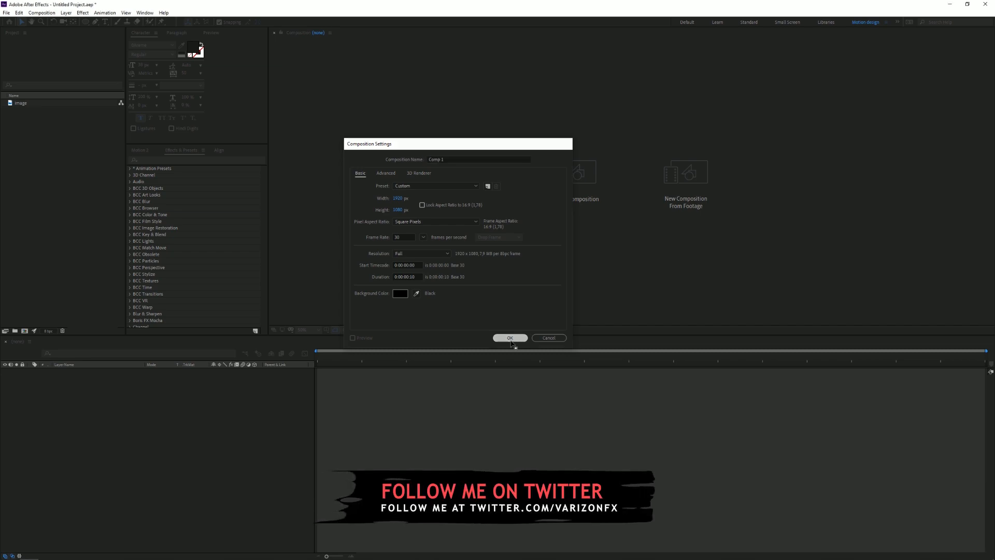
{"action": "left_click", "coordinate": [510, 338]}
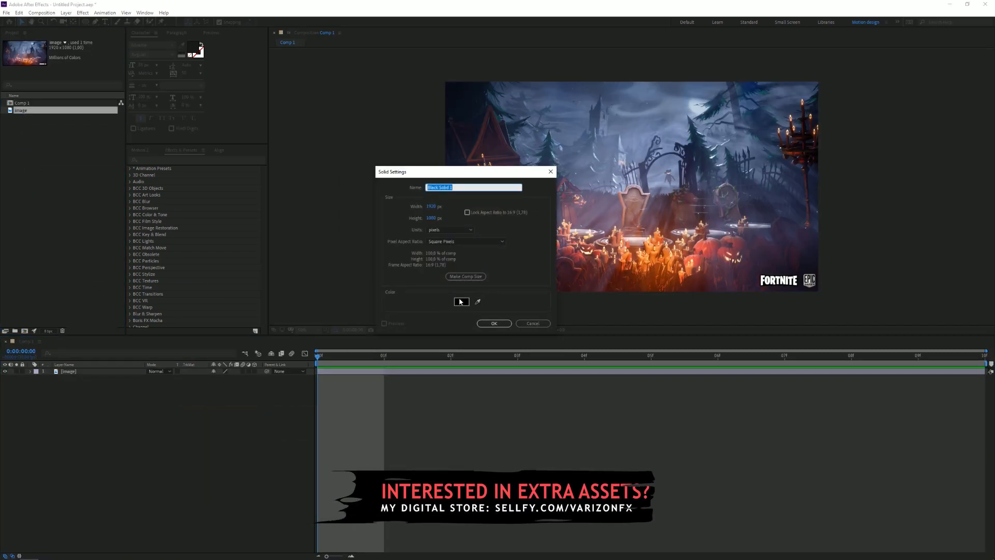
{"action": "left_click", "coordinate": [493, 324]}
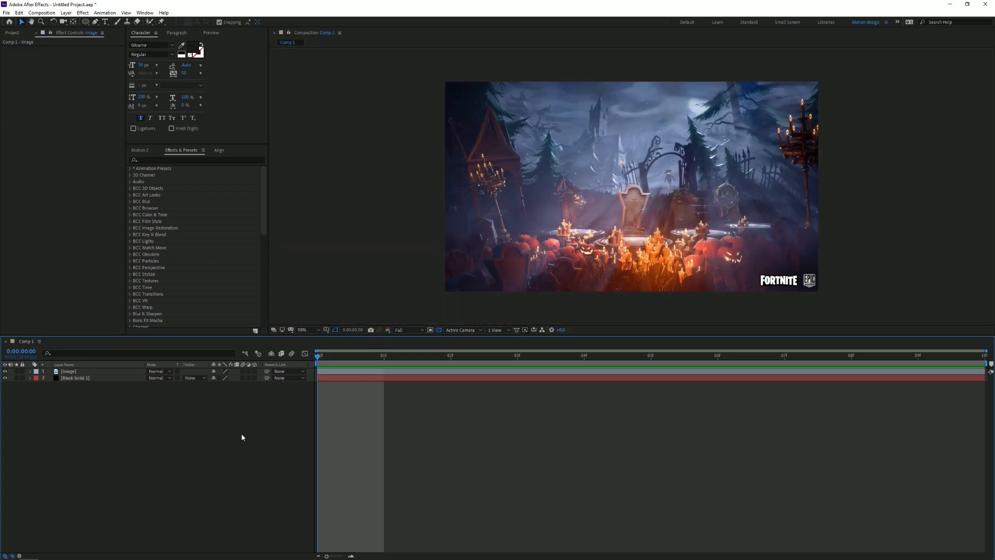
{"action": "mouse_move", "coordinate": [222, 436]}
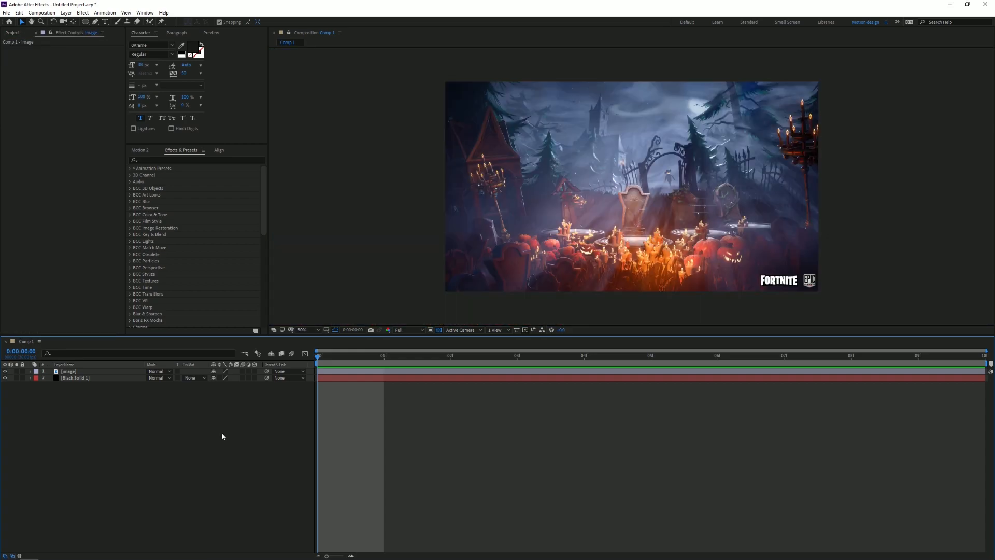
Step: Find 'bcc le' in Effects & Presets and apply BCC LED to the image layer, checking it at half size
{"action": "left_click", "coordinate": [194, 159]}
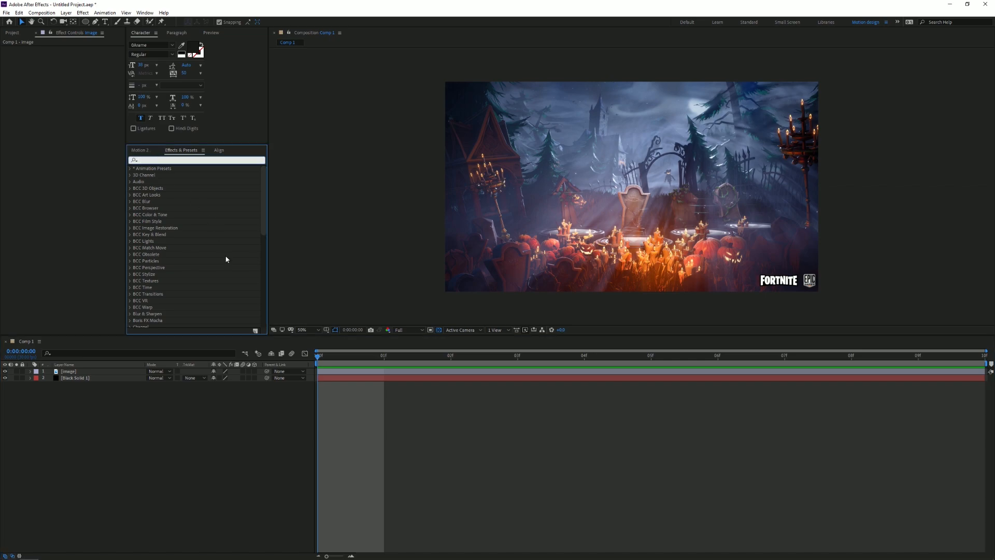
{"action": "type", "text": "bcc le"}
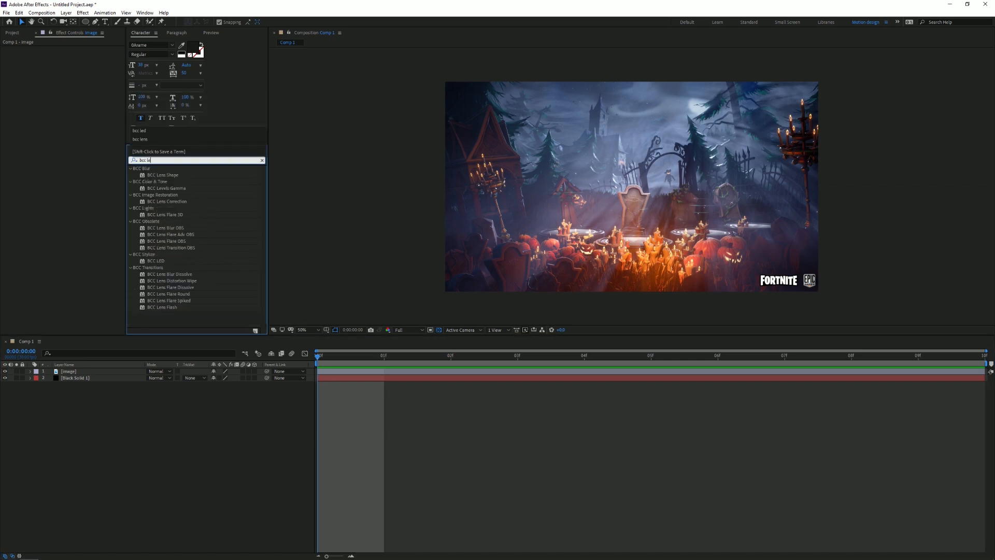
{"action": "double_click", "coordinate": [154, 261]}
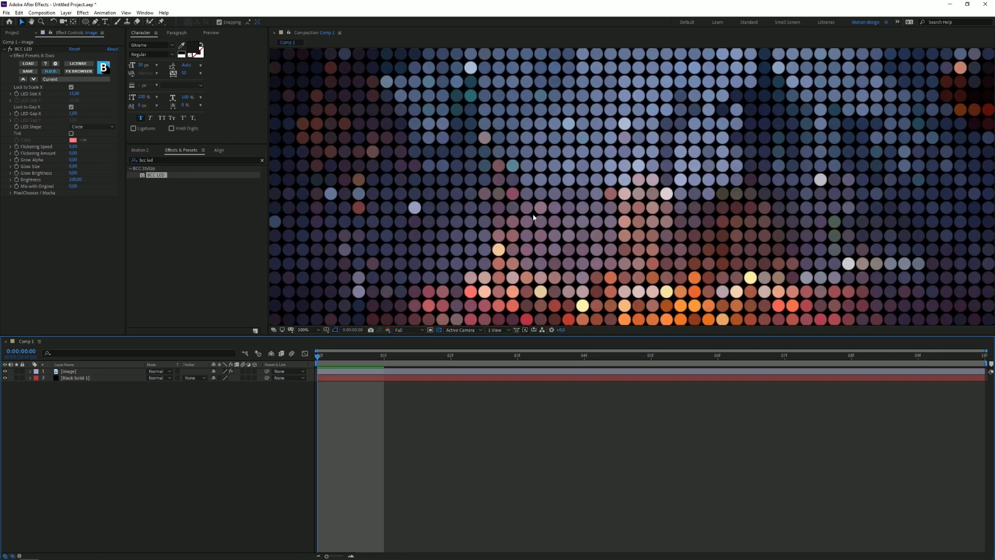
{"action": "left_click", "coordinate": [304, 330]}
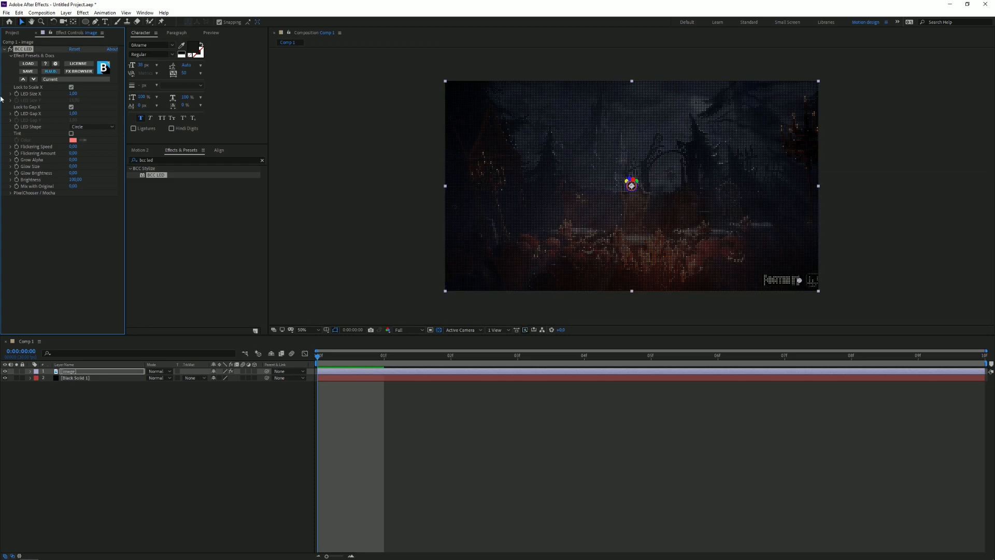
{"action": "left_click", "coordinate": [302, 330]}
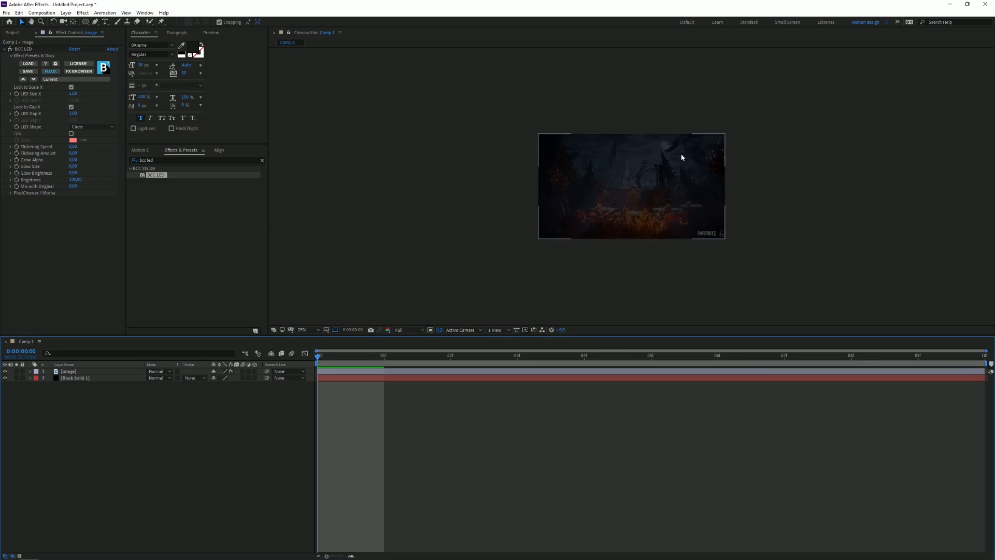
{"action": "left_click", "coordinate": [303, 330]}
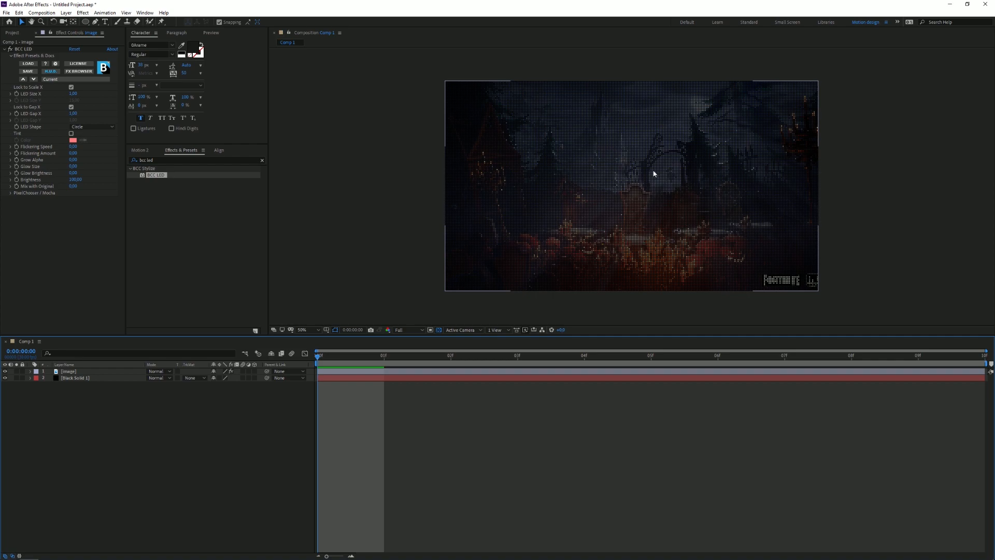
{"action": "left_click", "coordinate": [12, 32]}
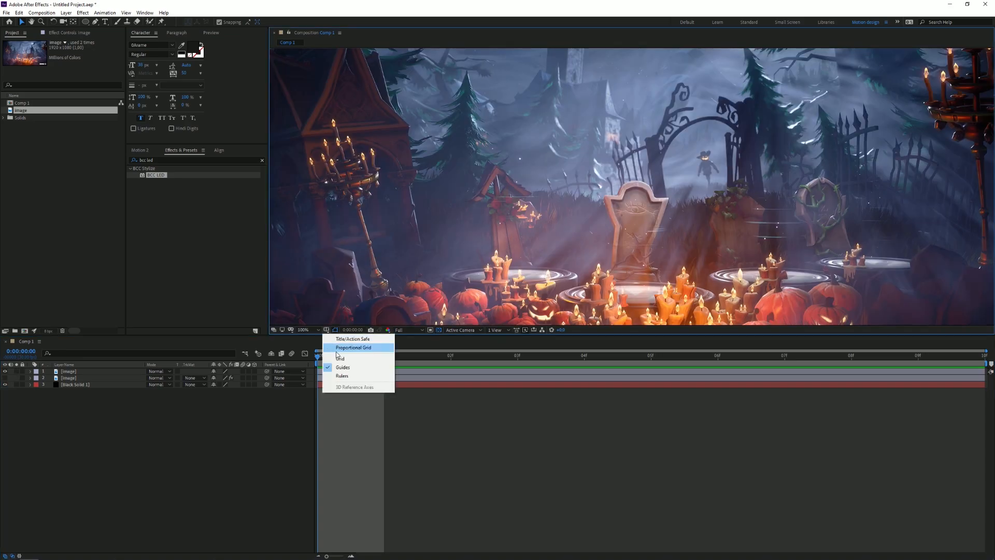
Step: Show a proportional grid over the preview and zoom in to place the small red shape
{"action": "left_click", "coordinate": [340, 358]}
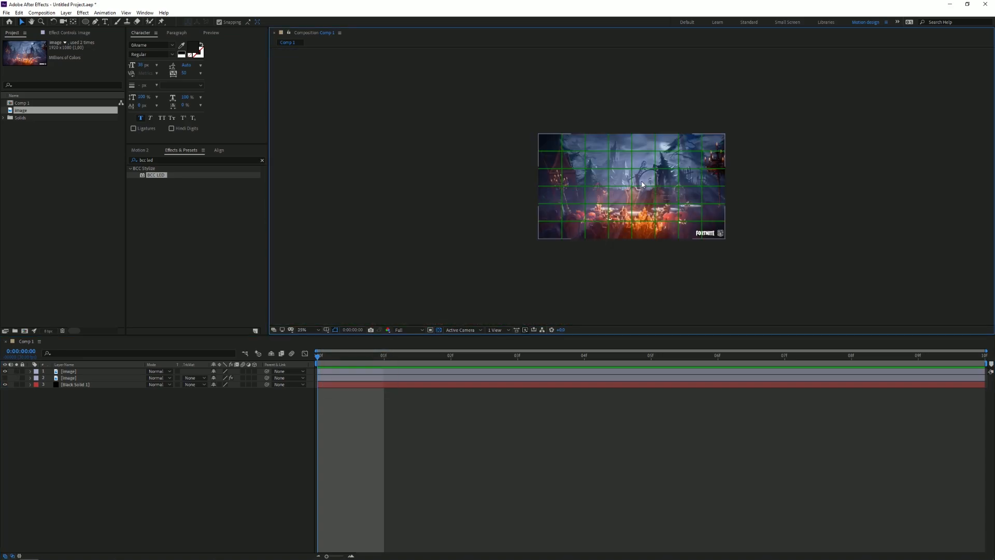
{"action": "left_click", "coordinate": [302, 330]}
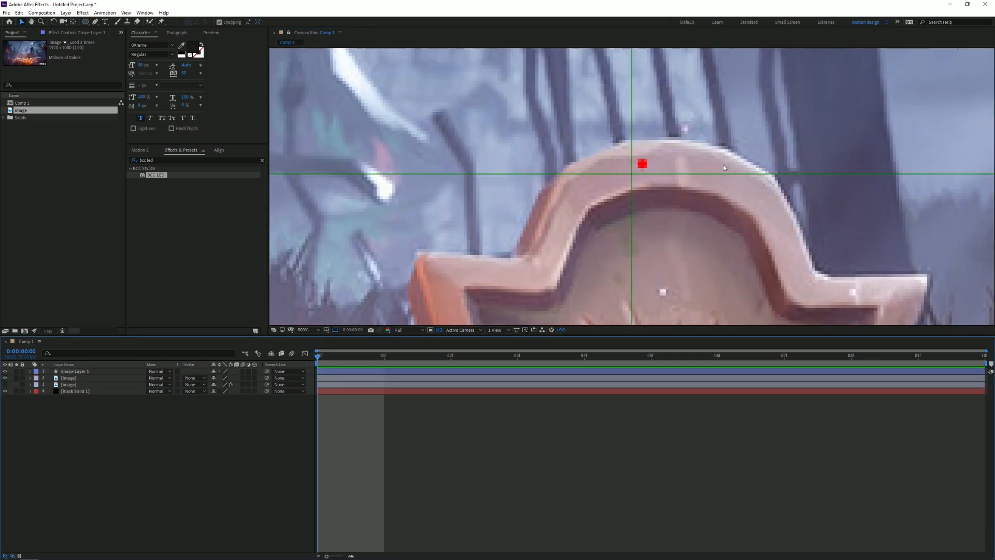
Step: Add a Repeater to the shape layer so the ellipse becomes a horizontal row of dots
{"action": "left_click", "coordinate": [30, 371]}
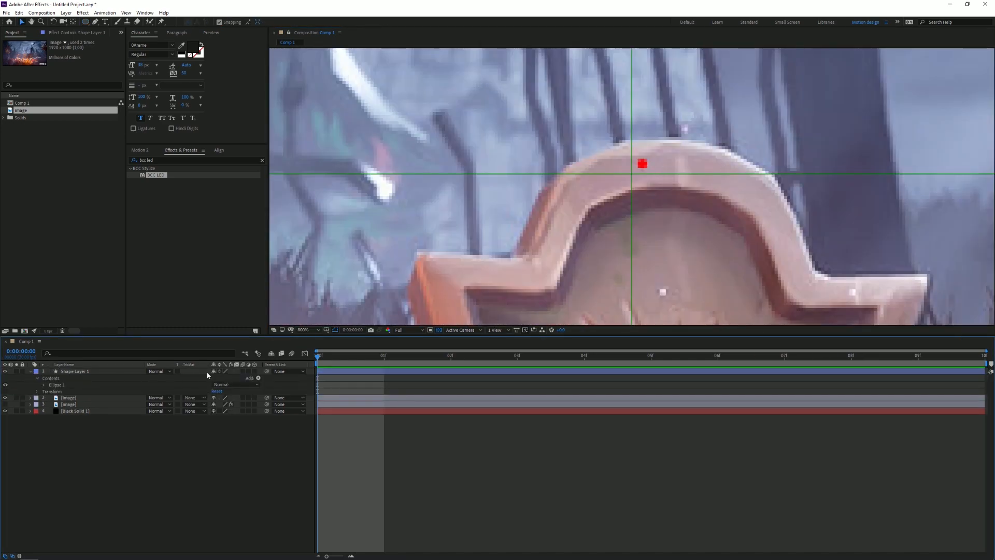
{"action": "left_click", "coordinate": [258, 378]}
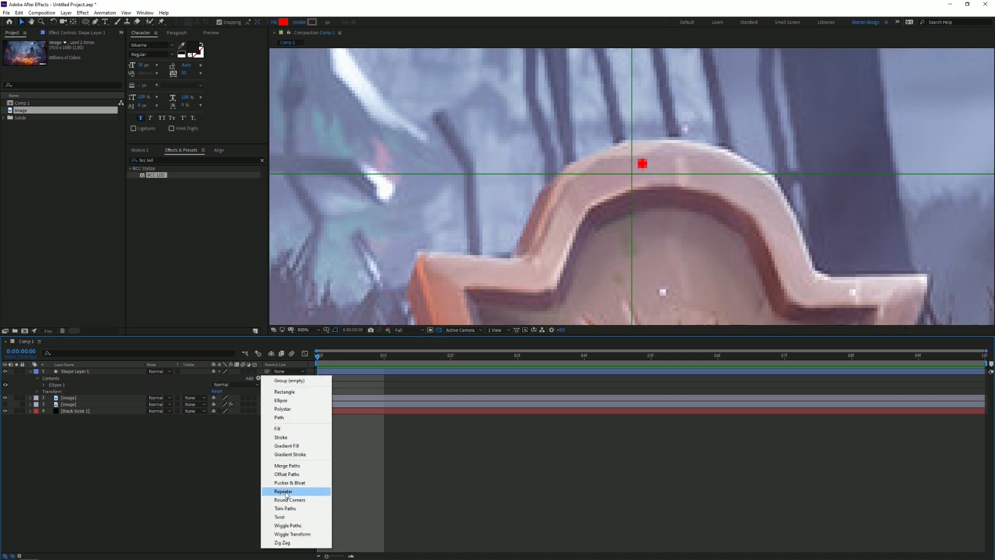
{"action": "left_click", "coordinate": [284, 492]}
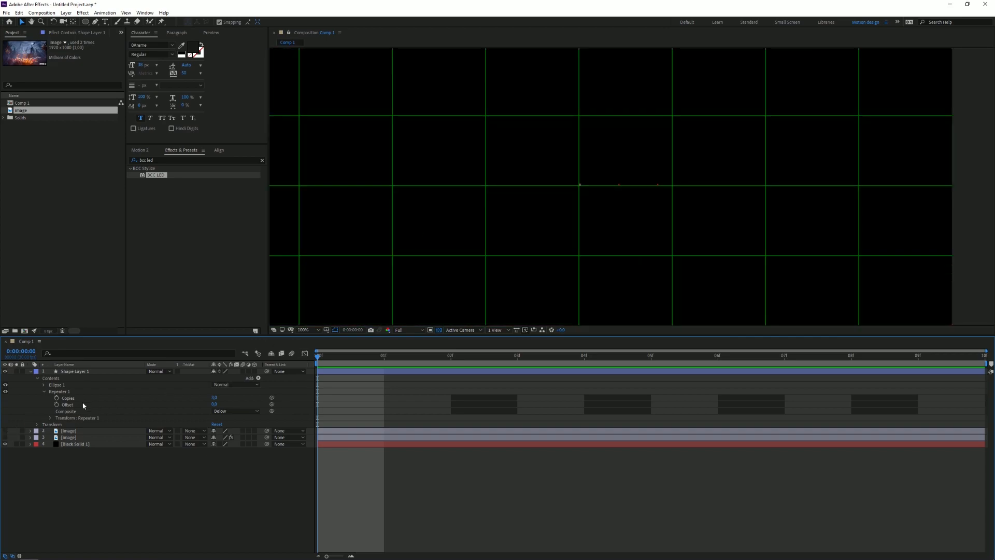
{"action": "left_click", "coordinate": [50, 417]}
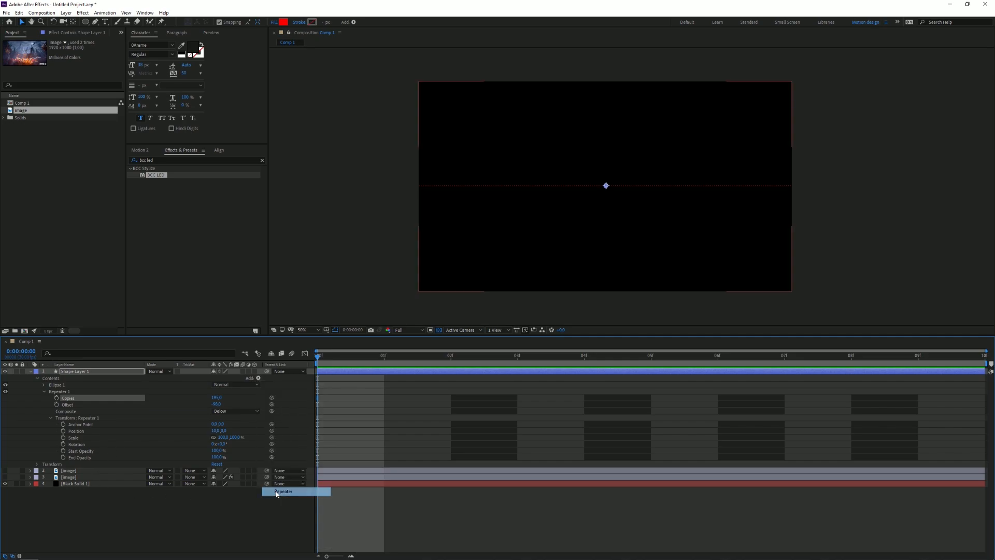
Step: Add a second Repeater offset vertically so the dots fill the whole frame
{"action": "left_click", "coordinate": [283, 492]}
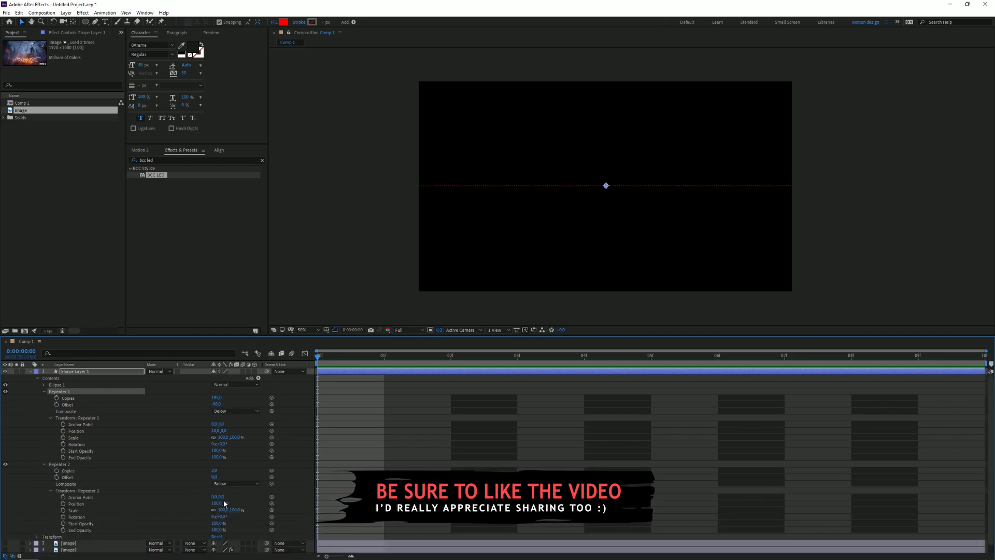
{"action": "left_click", "coordinate": [218, 504]}
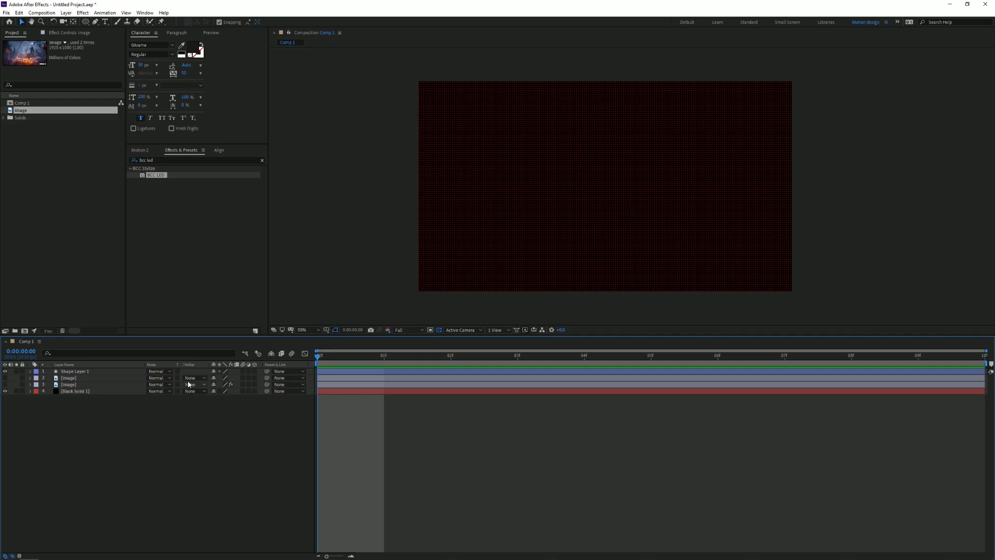
Step: Set the image layer's Track Matte to Alpha Matte 'Shape Layer 1' and reveal the matted result
{"action": "left_click", "coordinate": [191, 378]}
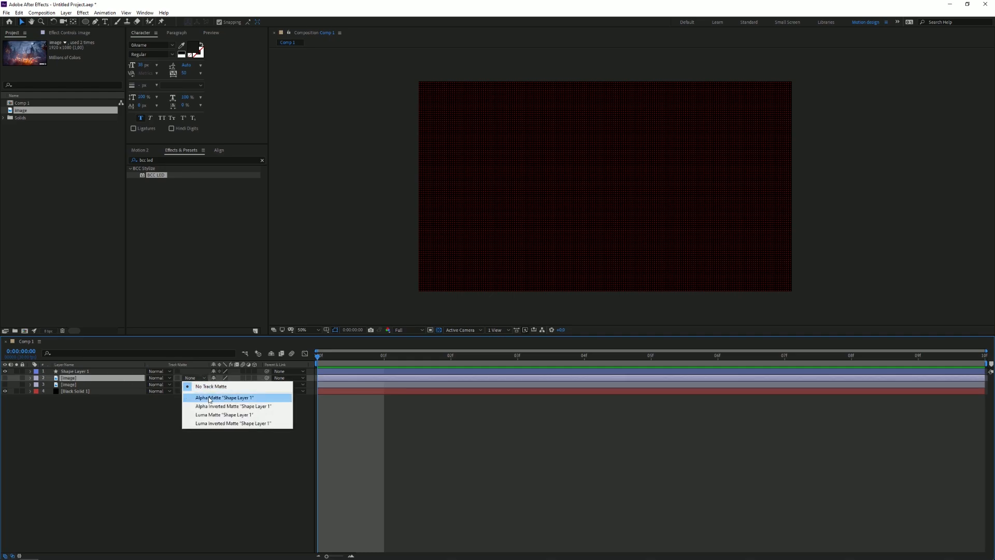
{"action": "left_click", "coordinate": [224, 397]}
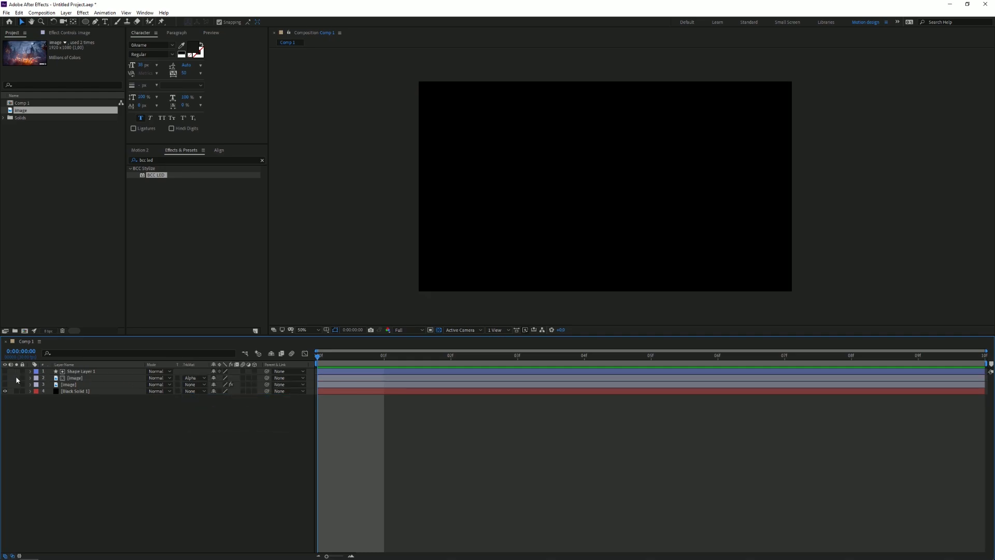
{"action": "left_click", "coordinate": [303, 329]}
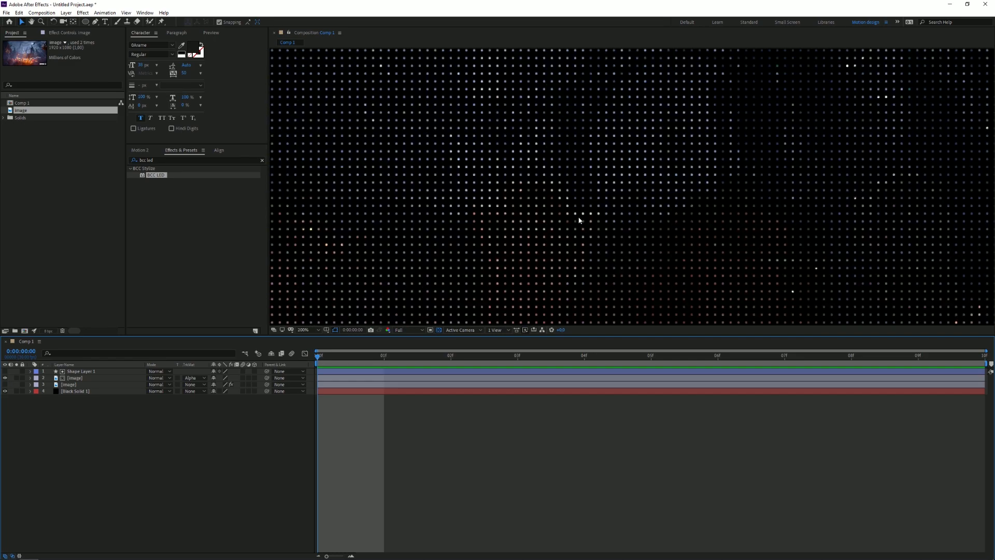
{"action": "left_click", "coordinate": [303, 329]}
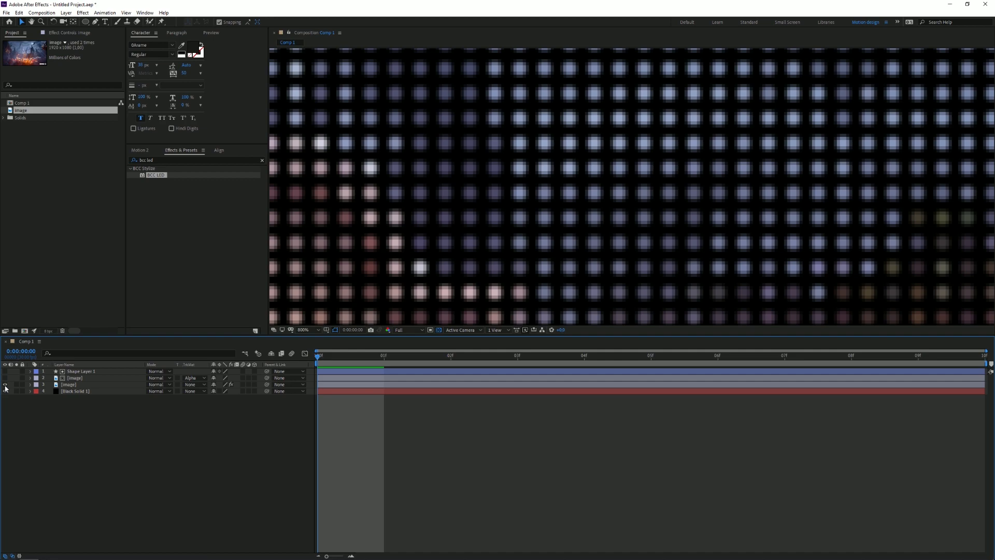
Step: Inspect the ellipse dot size in the shape layer, then remove the shape layer and duplicate image
{"action": "left_click", "coordinate": [30, 371]}
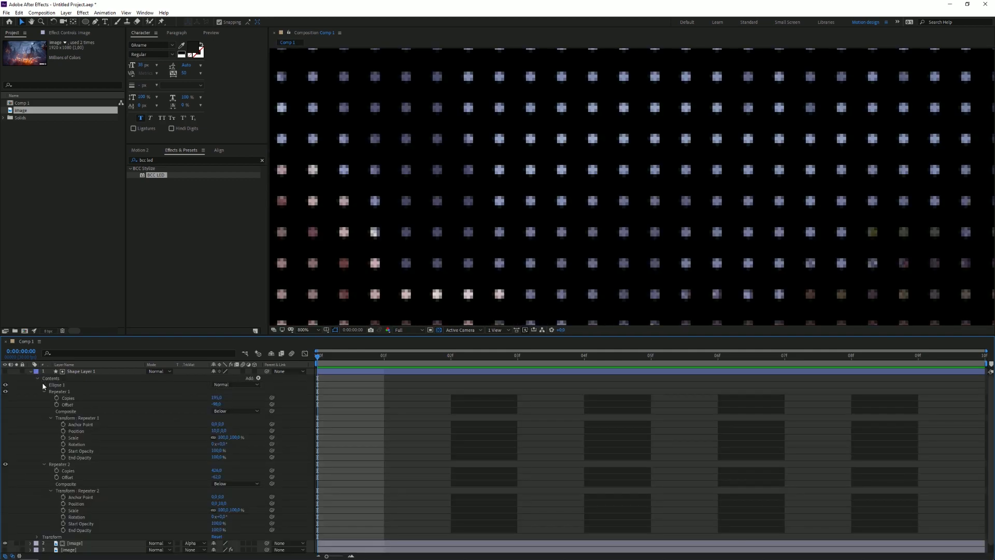
{"action": "left_click", "coordinate": [45, 385]}
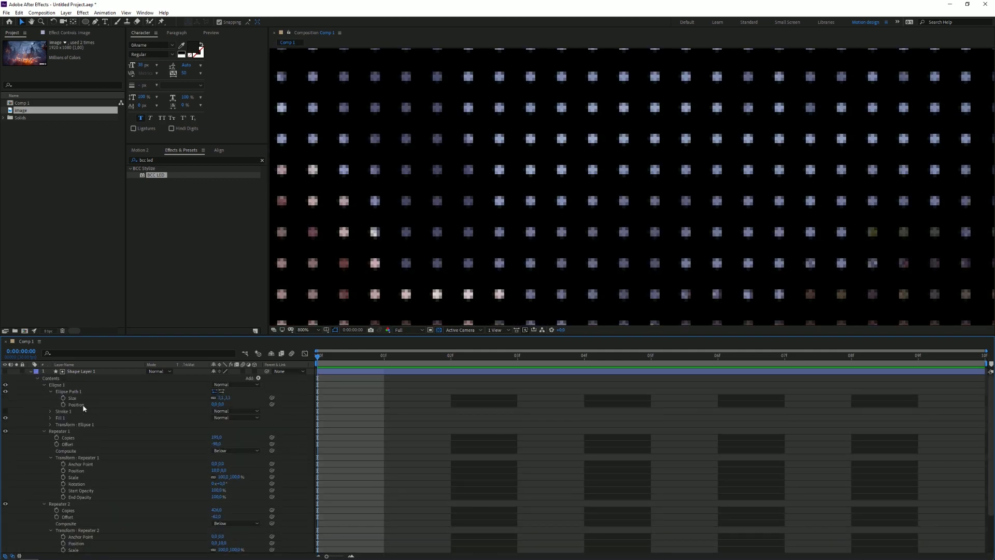
{"action": "left_click", "coordinate": [73, 397]}
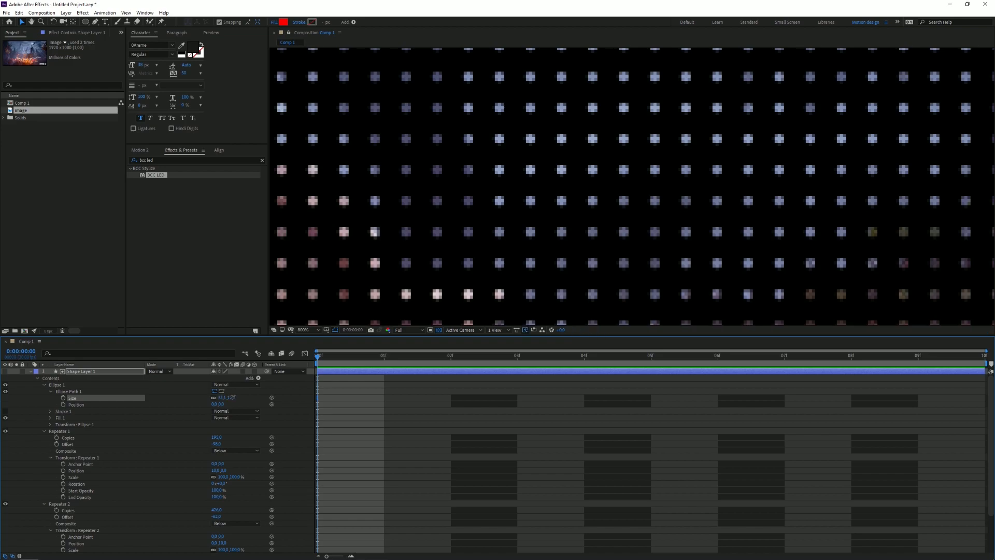
{"action": "left_click", "coordinate": [227, 397]}
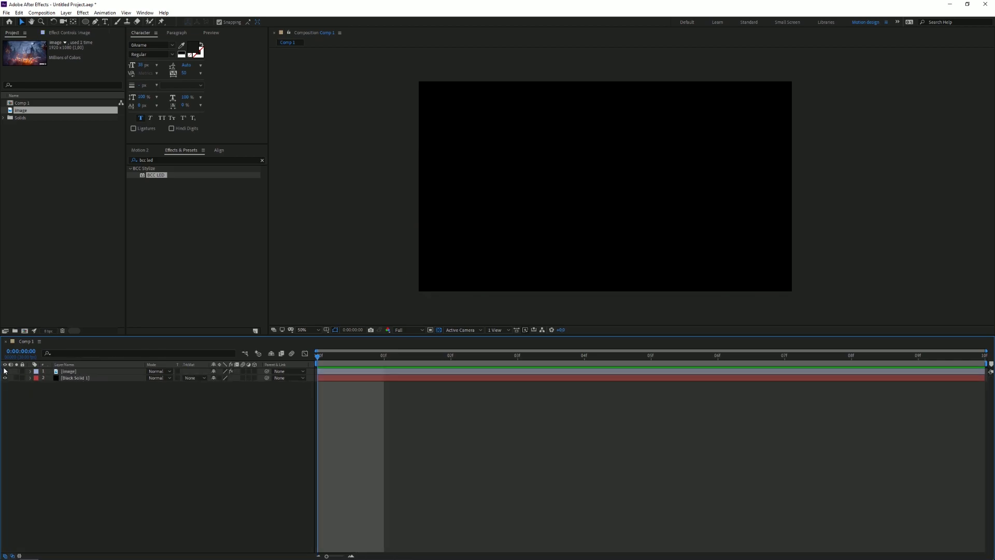
Step: Apply BCC LED and then S_Glow to the image layer
{"action": "double_click", "coordinate": [156, 175]}
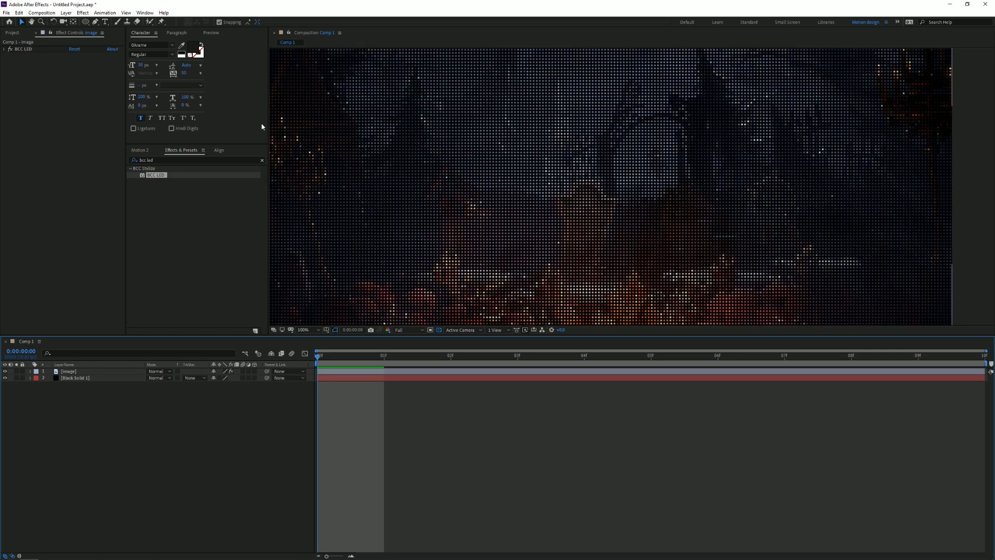
{"action": "type", "text": "s_glow"}
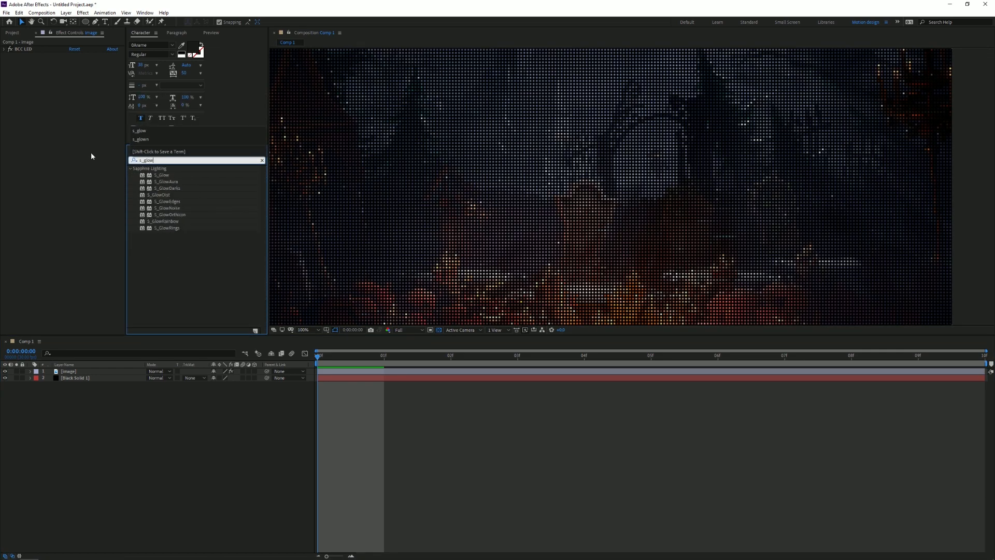
{"action": "double_click", "coordinate": [163, 174]}
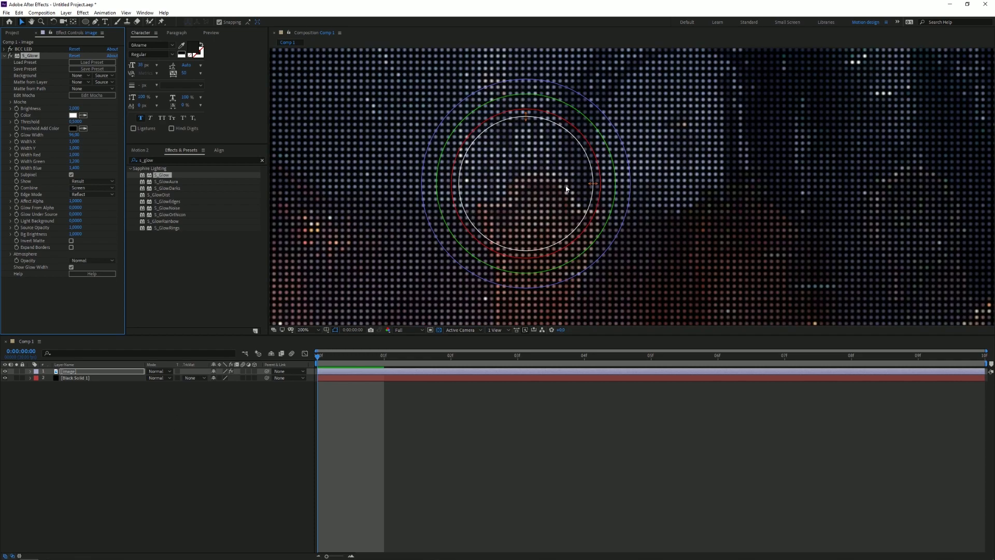
Step: Adjust the glow size and duplicate S_Glow for a stronger LED glow
{"action": "left_click", "coordinate": [304, 330]}
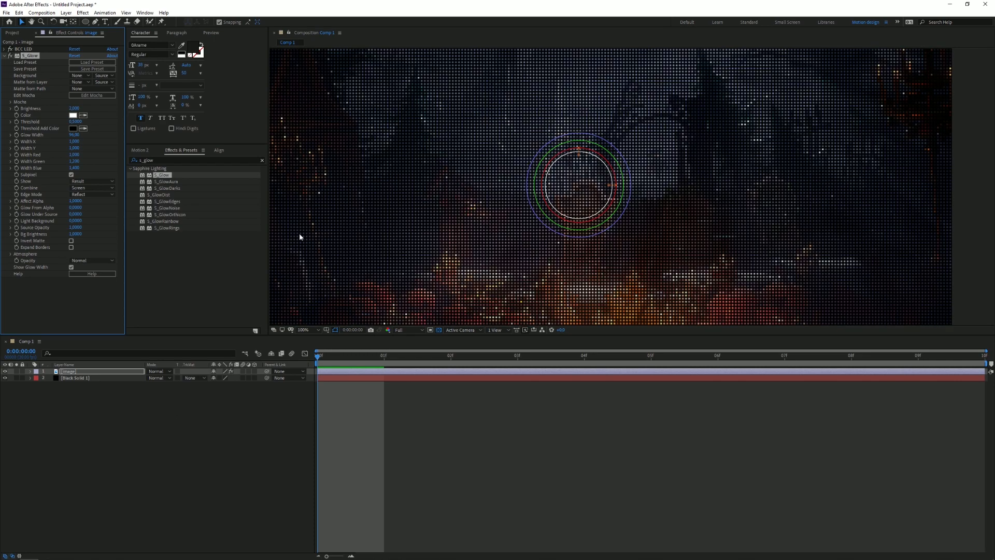
{"action": "left_click", "coordinate": [304, 329]}
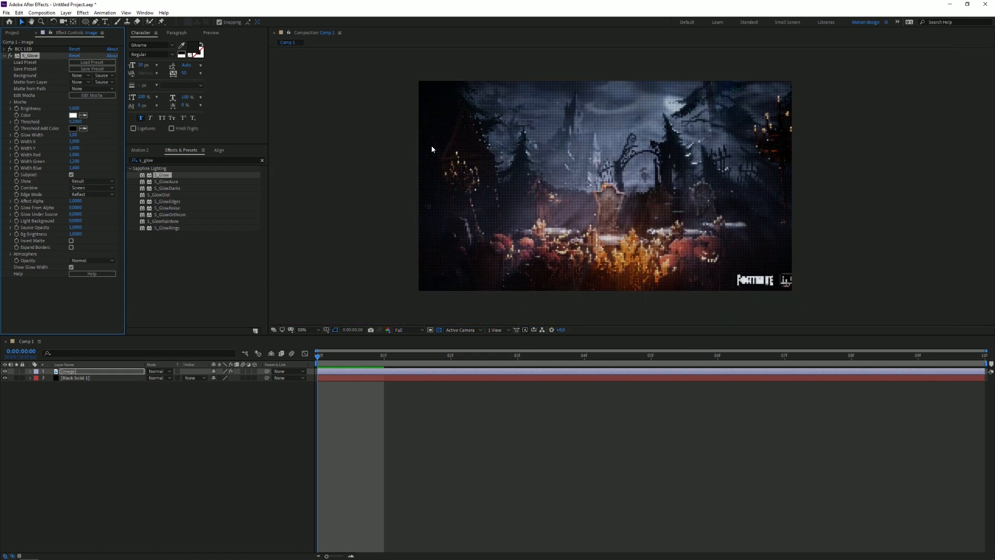
{"action": "left_click", "coordinate": [304, 330]}
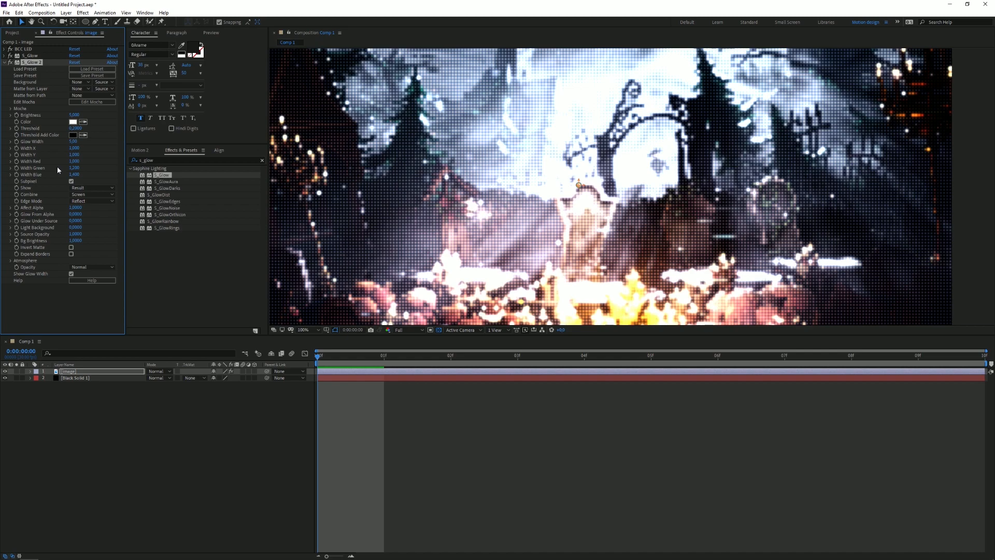